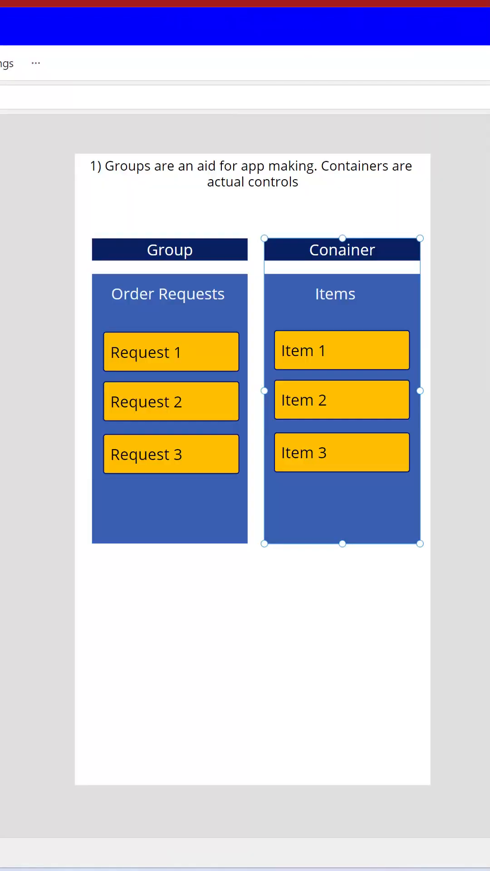
Select the Reason 2 screen to show the request group with sub requests.
left_click(342, 250)
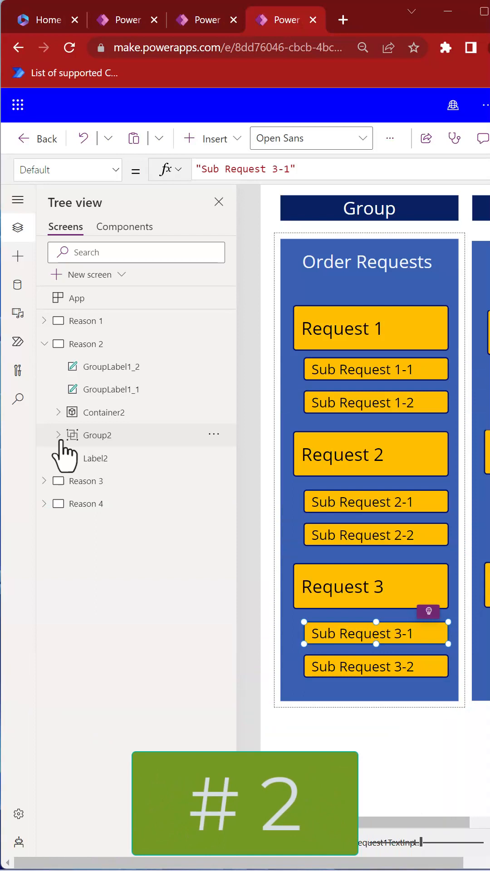
Expand Group2 in the Tree view, then switch to the Reason 3 screen.
left_click(58, 435)
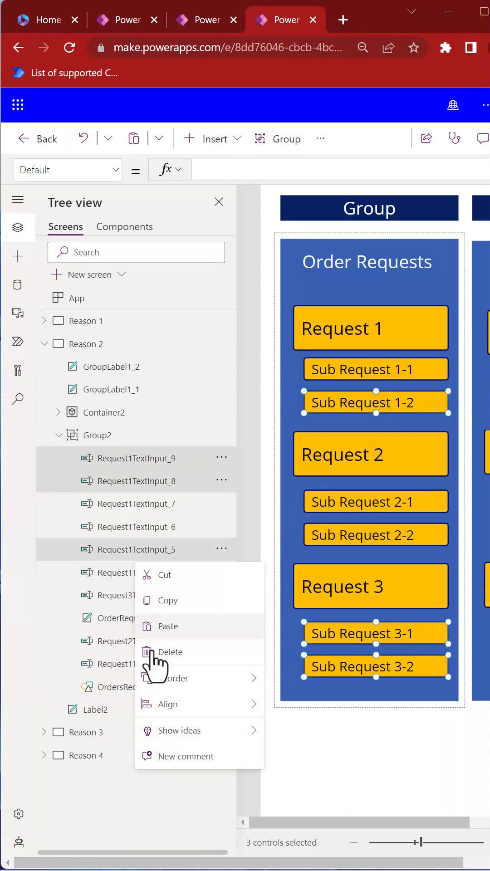
left_click(170, 652)
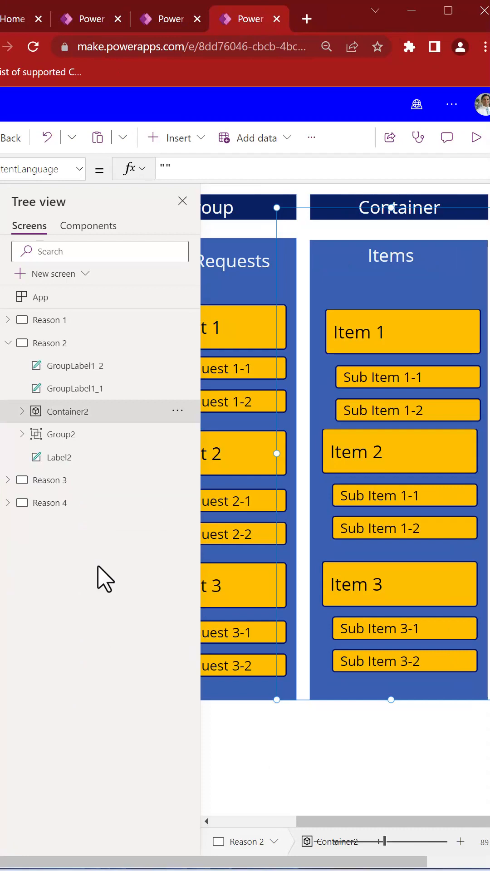
left_click(22, 411)
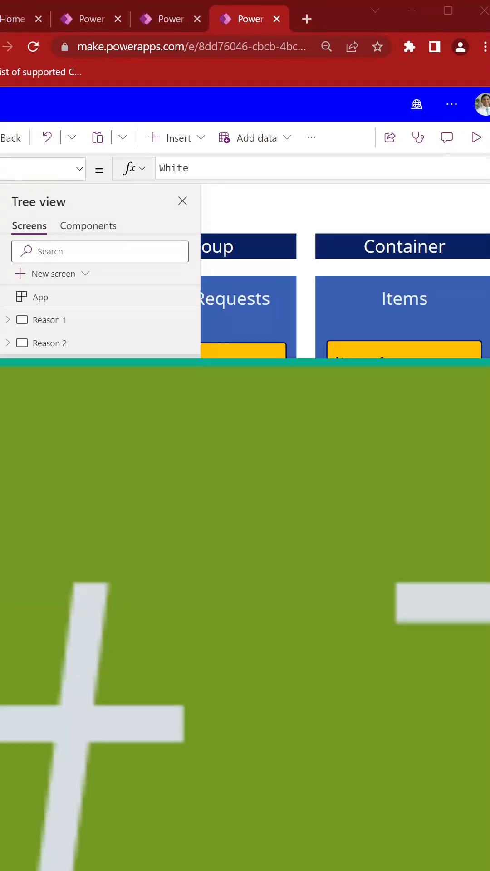
Paste a duplicate of Item 3 into the container and select Request 4.
left_click(404, 481)
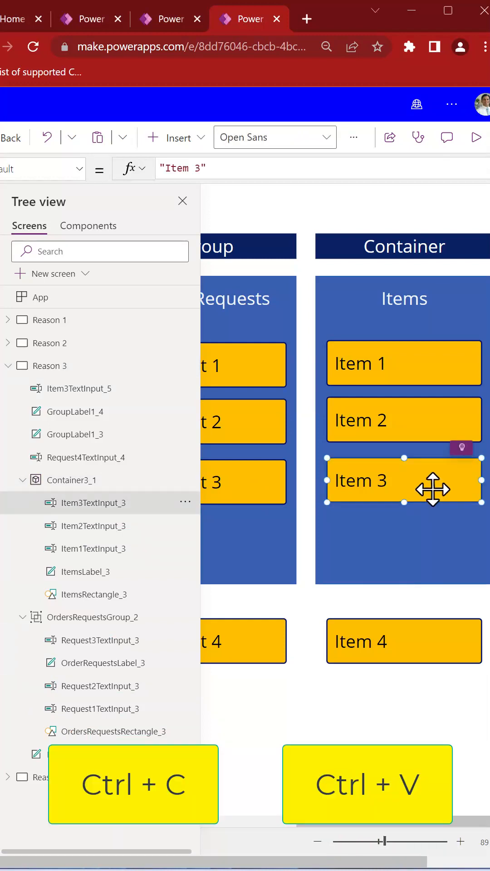
key("ctrl+v")
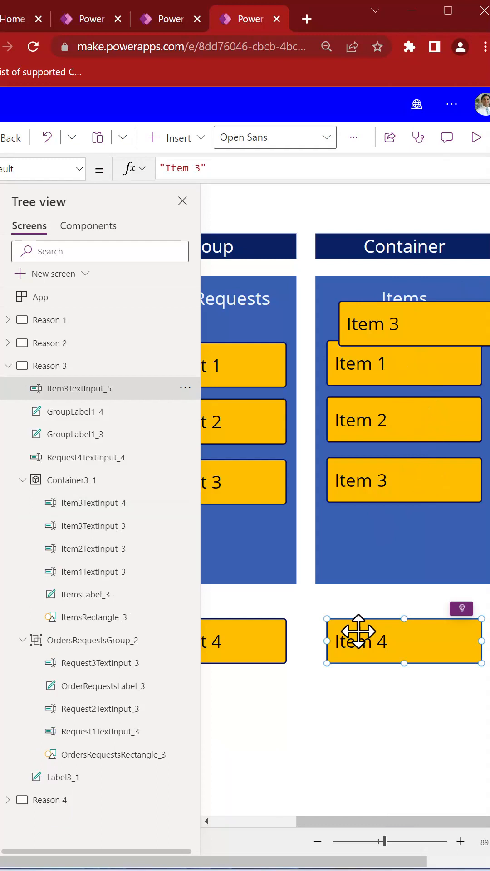
left_click(185, 387)
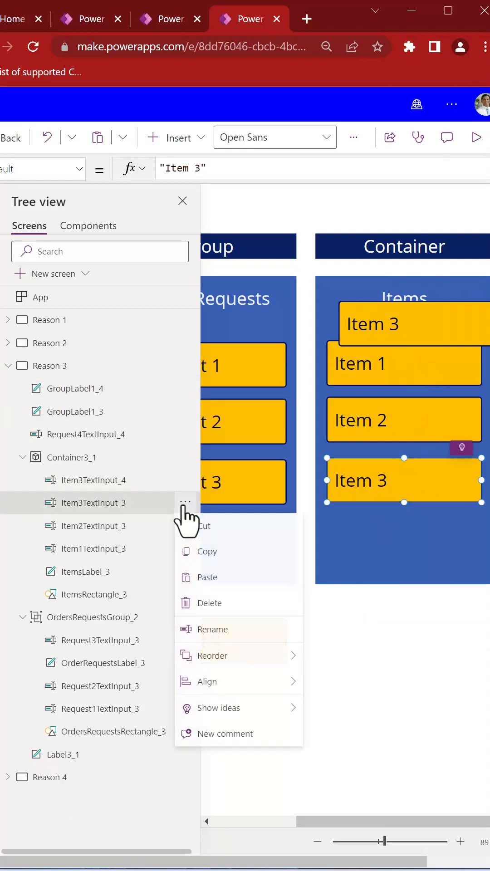
left_click(371, 578)
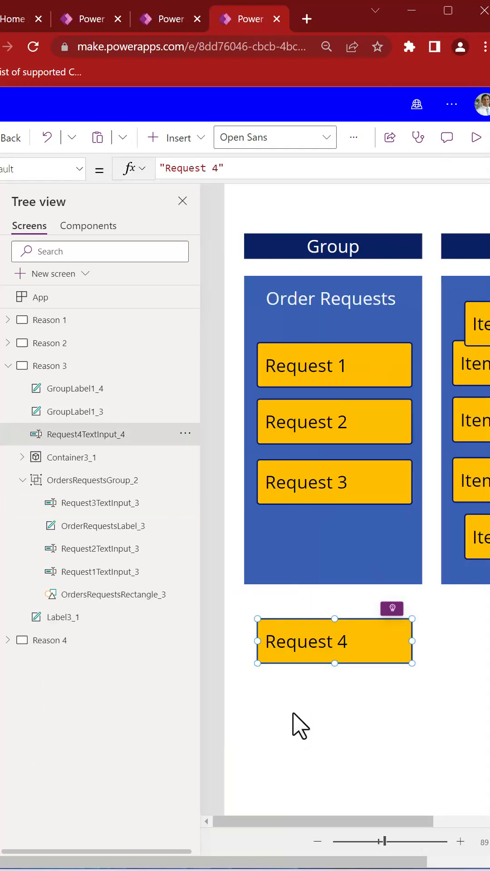
mouse_move(103, 447)
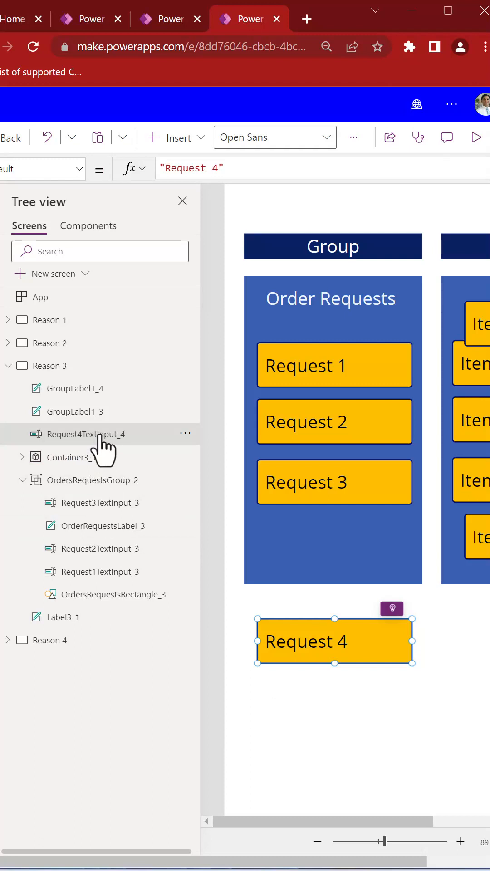
Copy Request 4 and paste it with OrdersRequestsGroup_2 selected.
key("ctrl+c")
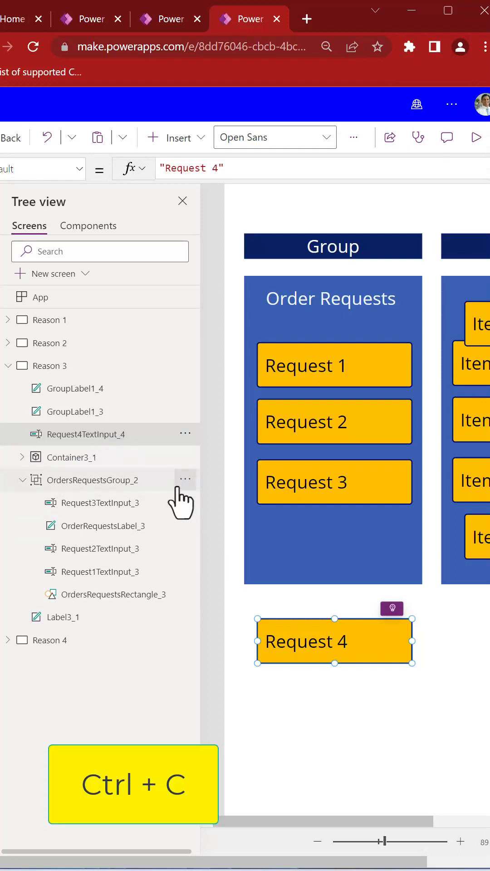
left_click(91, 480)
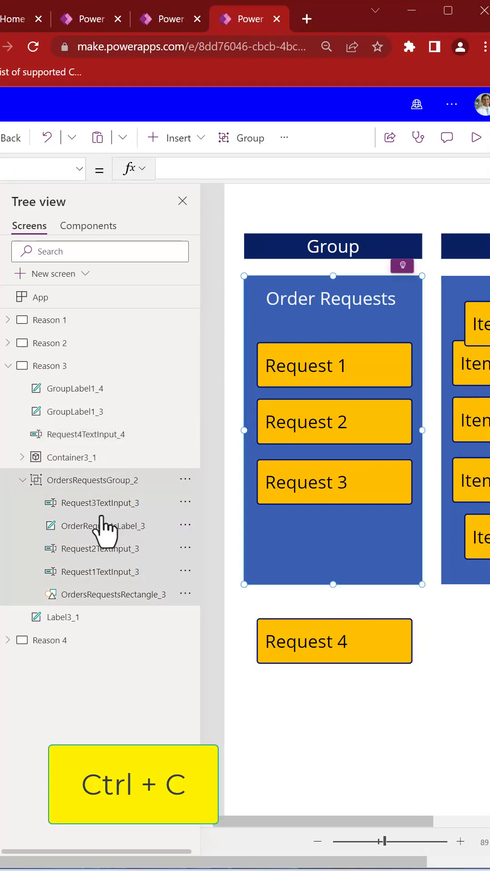
key("ctrl+v")
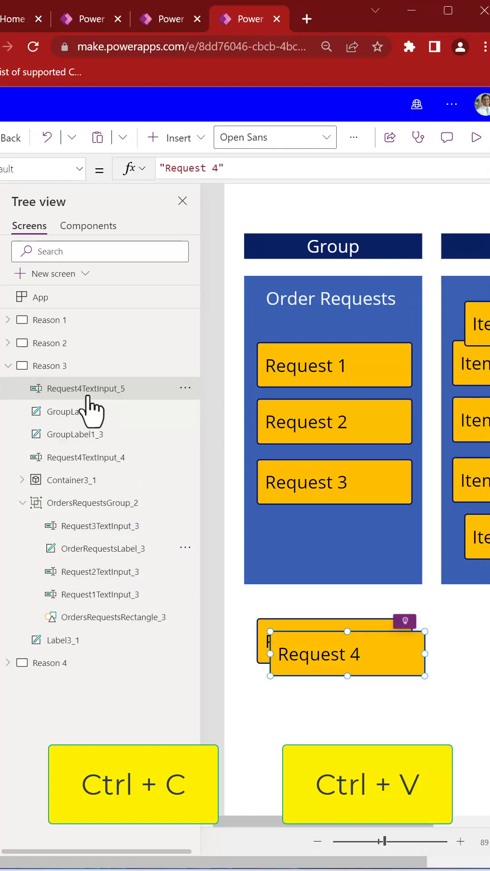
Convert the Order Requests group into a container via Add to container.
right_click(59, 411)
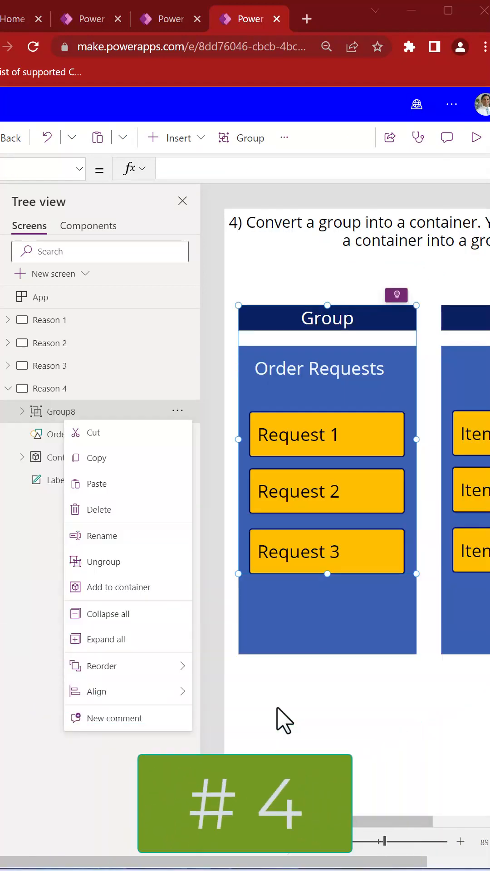
mouse_move(128, 587)
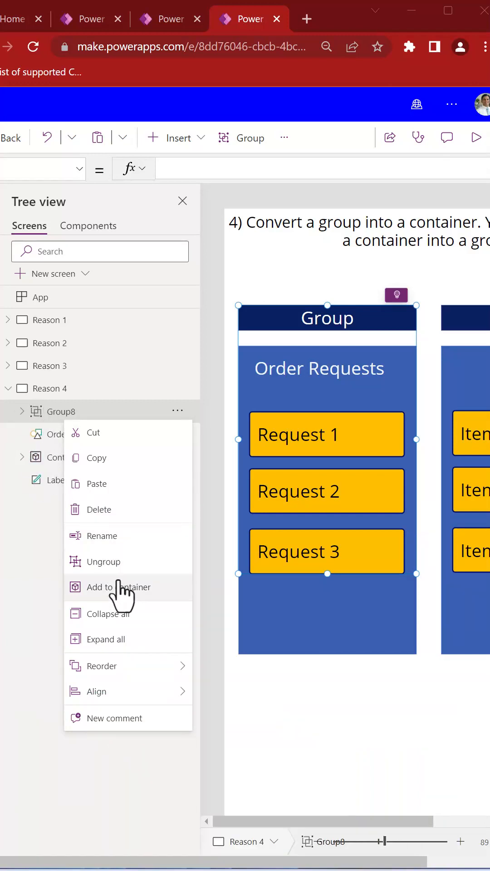
left_click(121, 586)
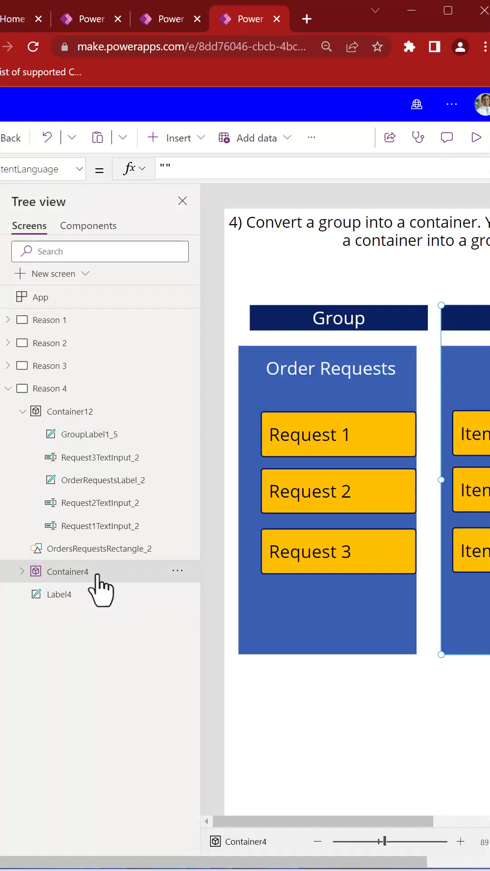
left_click(178, 570)
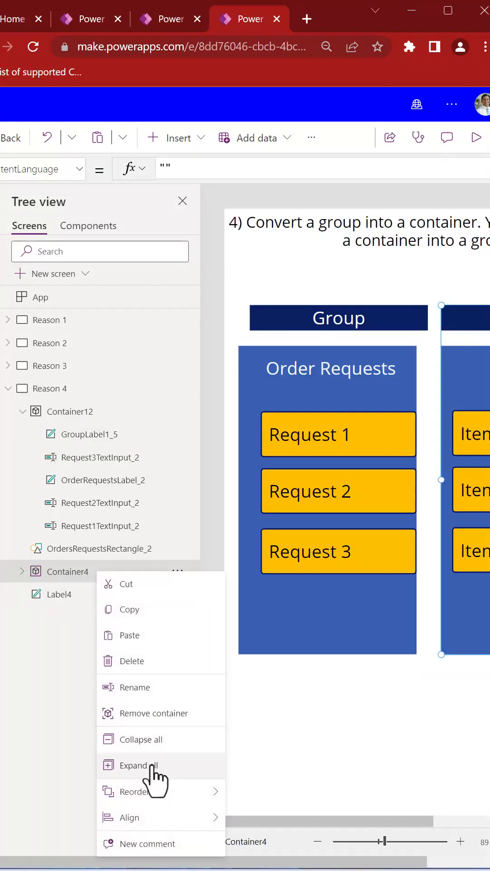